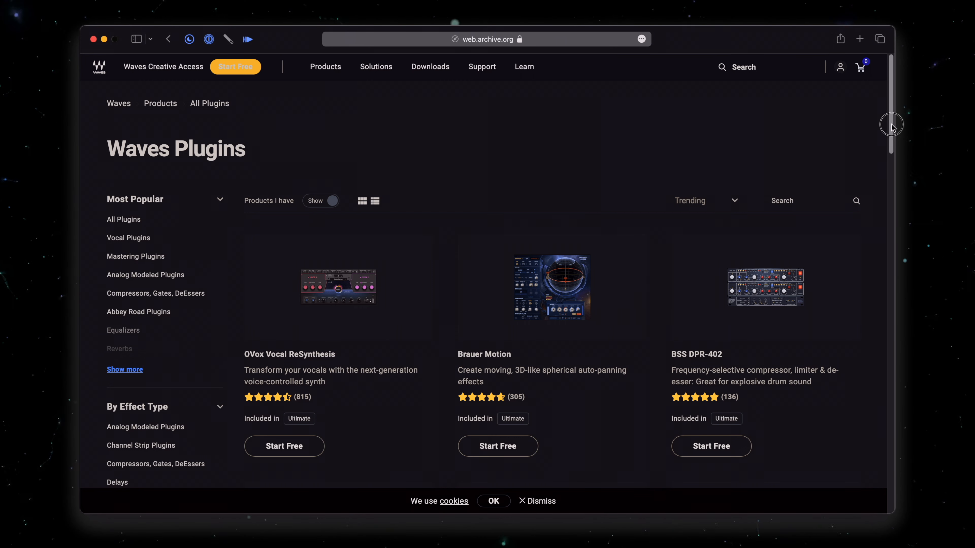
- Bypass Brauer Motion on the 44 Strings track to hear the dry strings
scroll(down, 3)
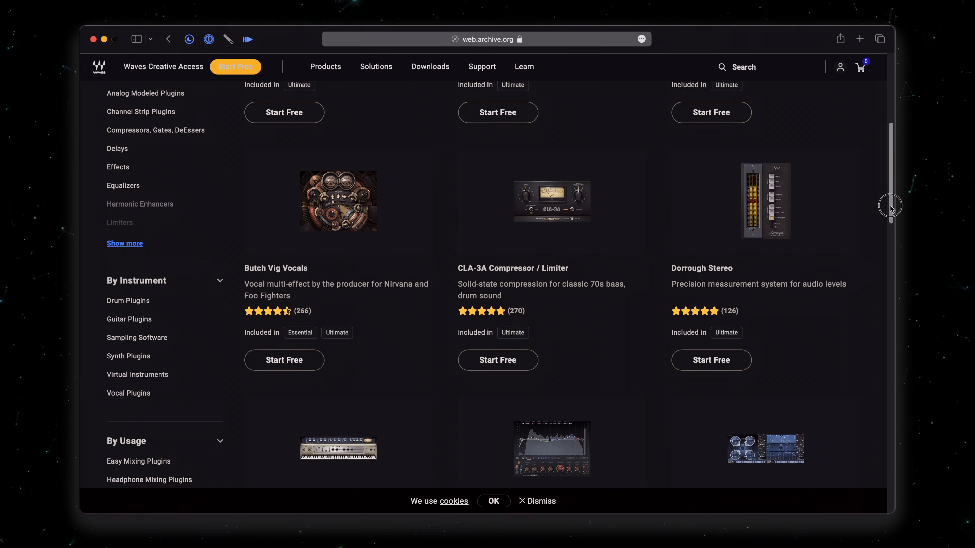
scroll(down, 3)
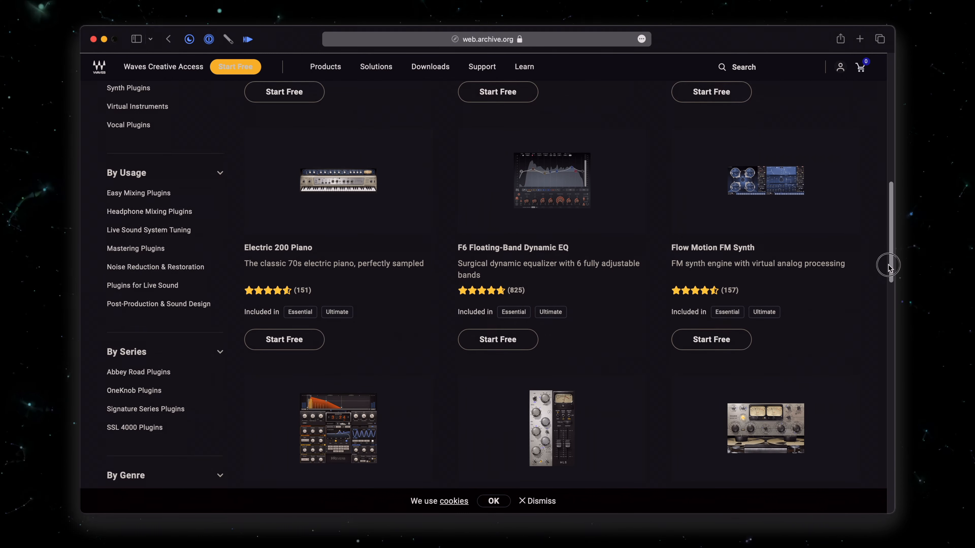
scroll(down, 3)
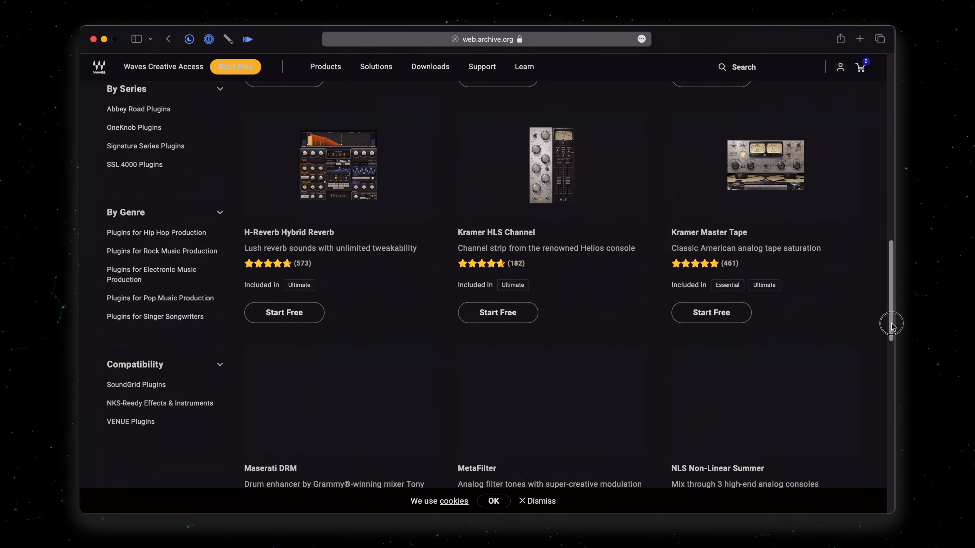
scroll(down, 3)
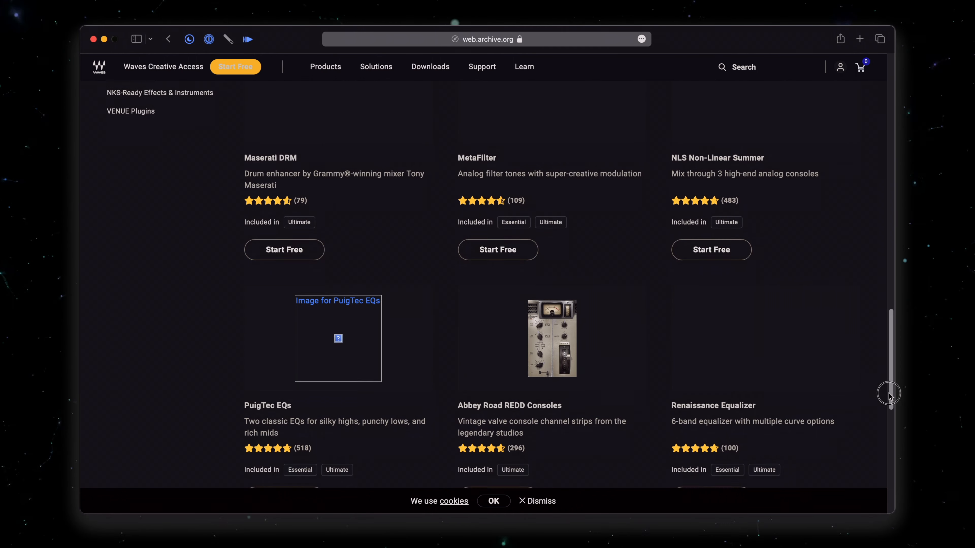
scroll(down, 3)
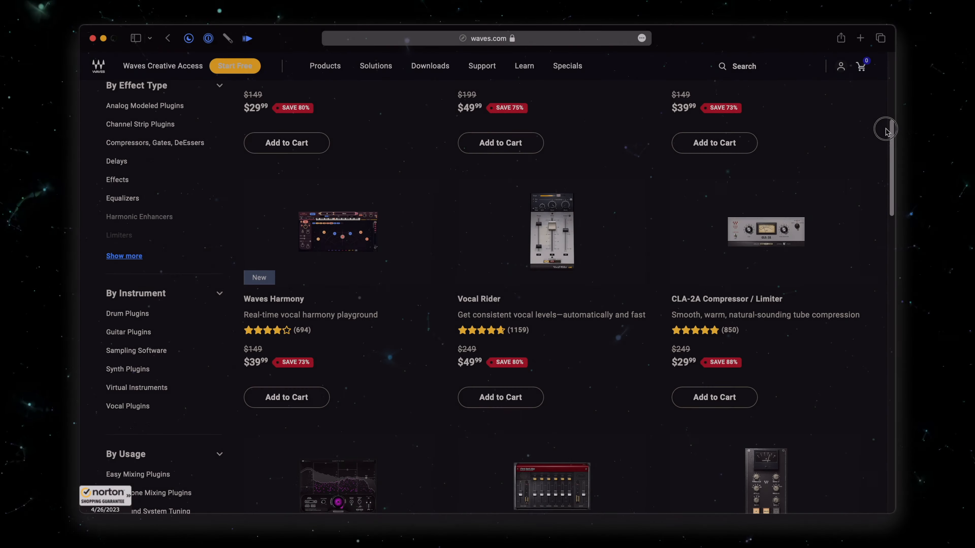
scroll(down, 3)
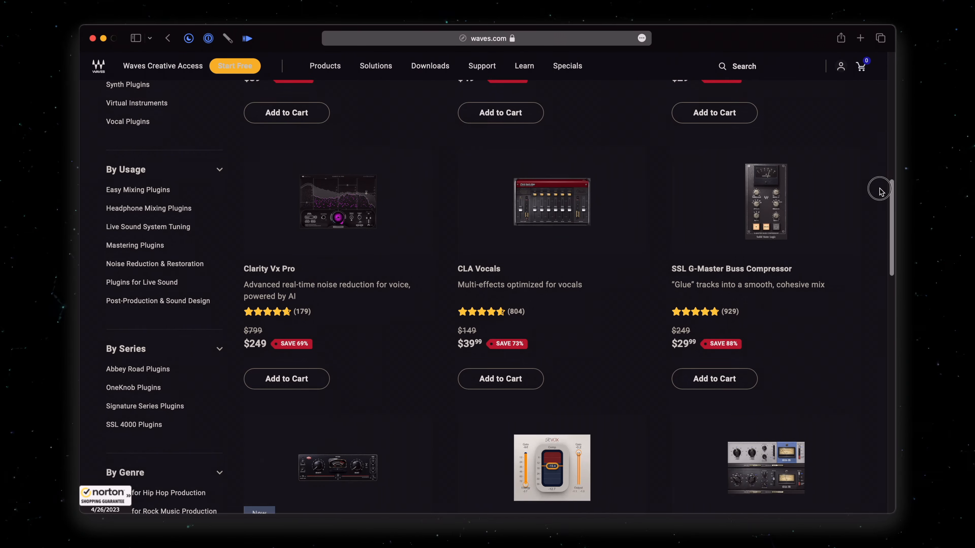
scroll(down, 3)
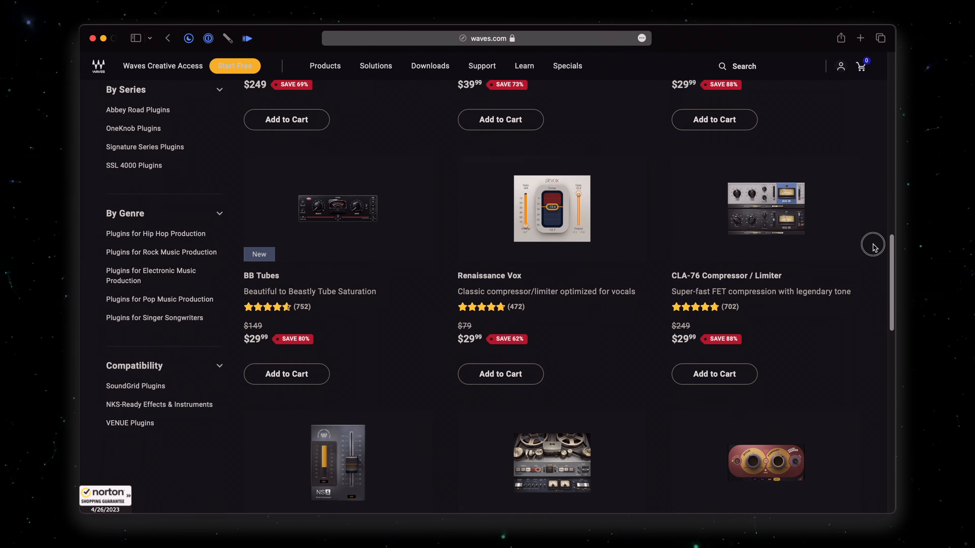
scroll(down, 3)
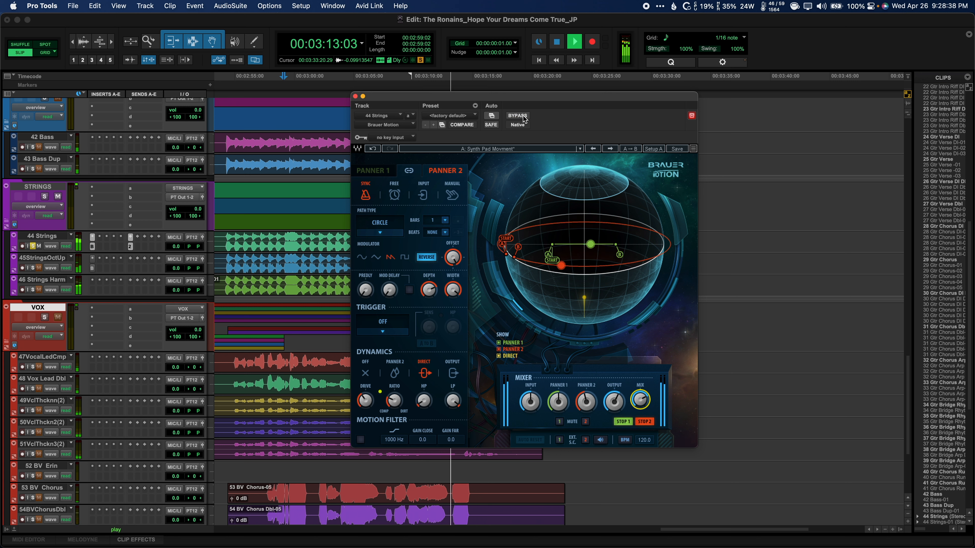
click(517, 116)
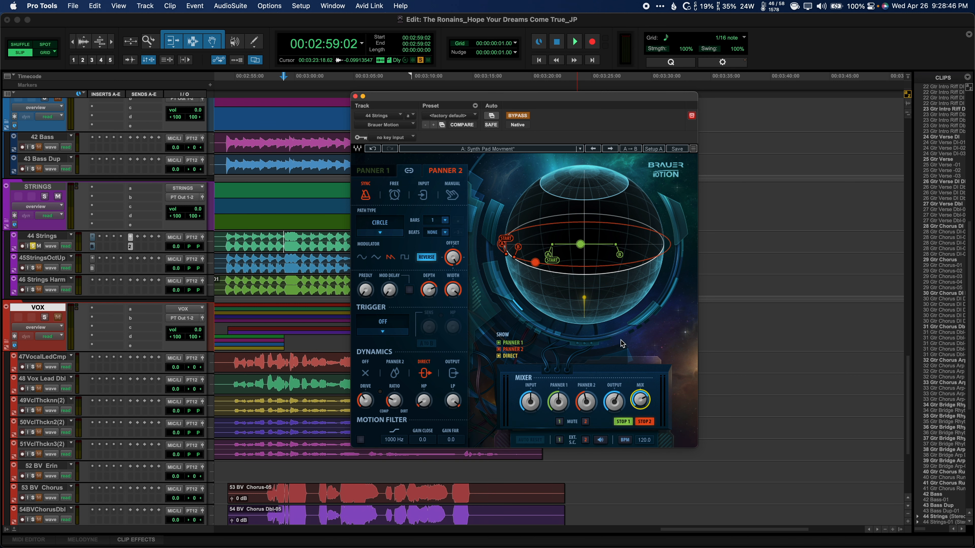
- Hide Panner 1's path on the Brauer Motion sphere via the Show checkboxes
click(512, 342)
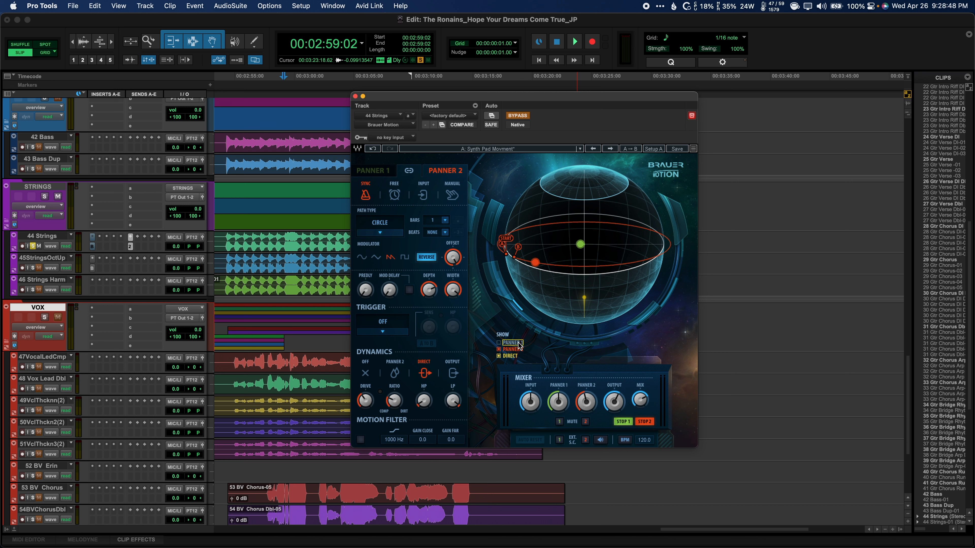
click(500, 343)
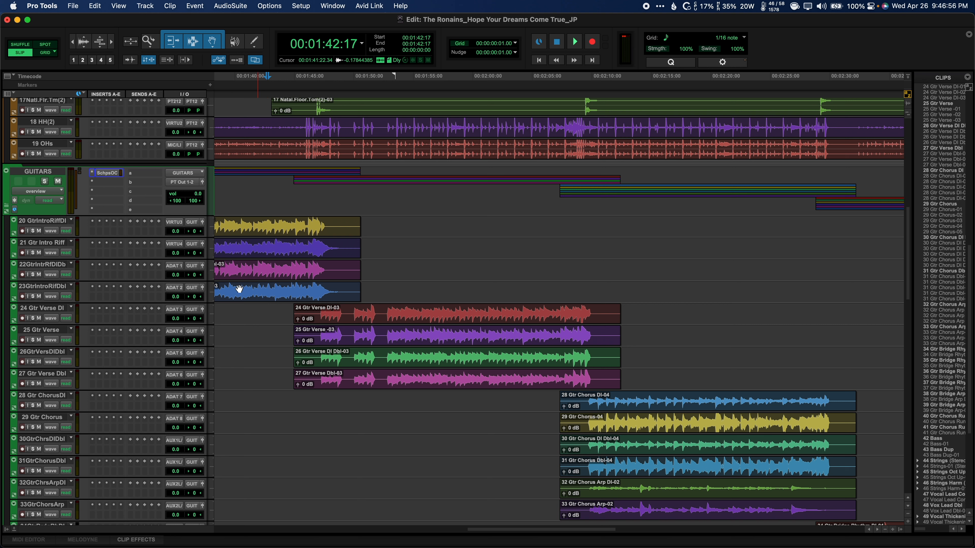
- Start playback and bring up Scheps Omni Channel from the GUITARS bus SchpsOC insert
click(574, 42)
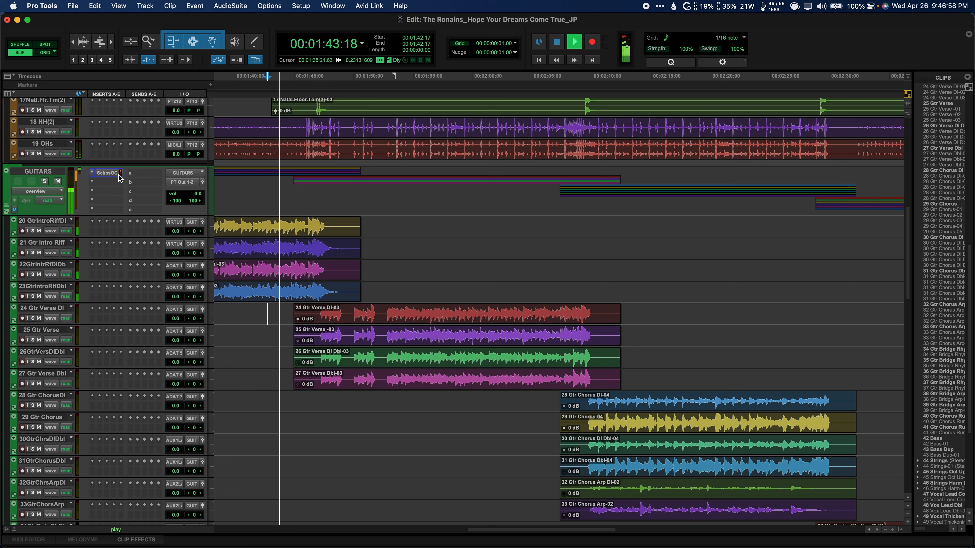
mouse_move(108, 172)
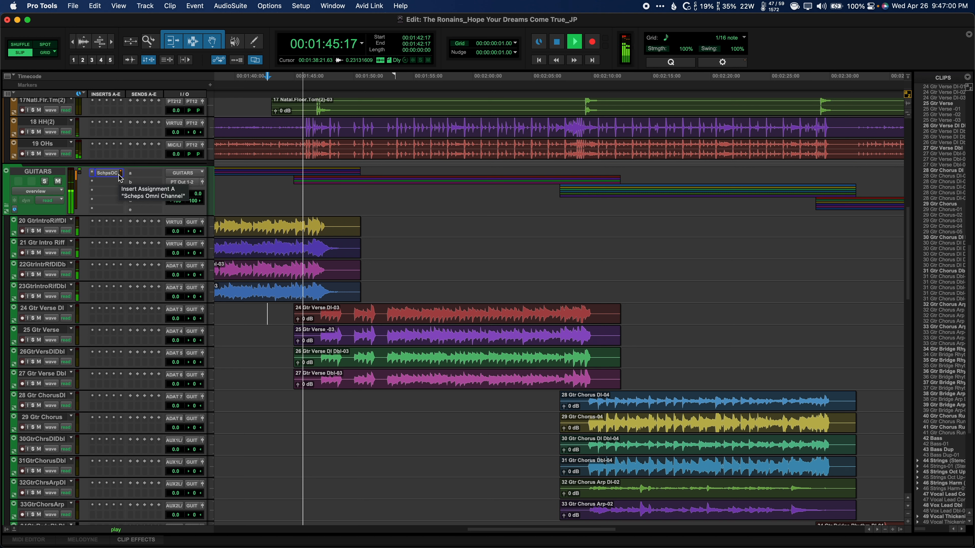
click(106, 172)
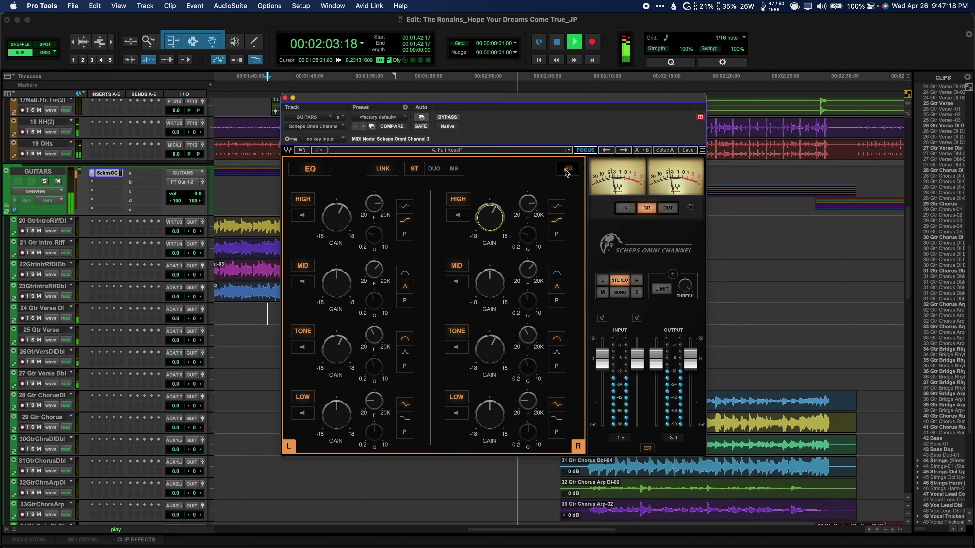
- Expand Scheps Omni Channel to all modules and browse the Delay plugins for its insert slot
click(565, 172)
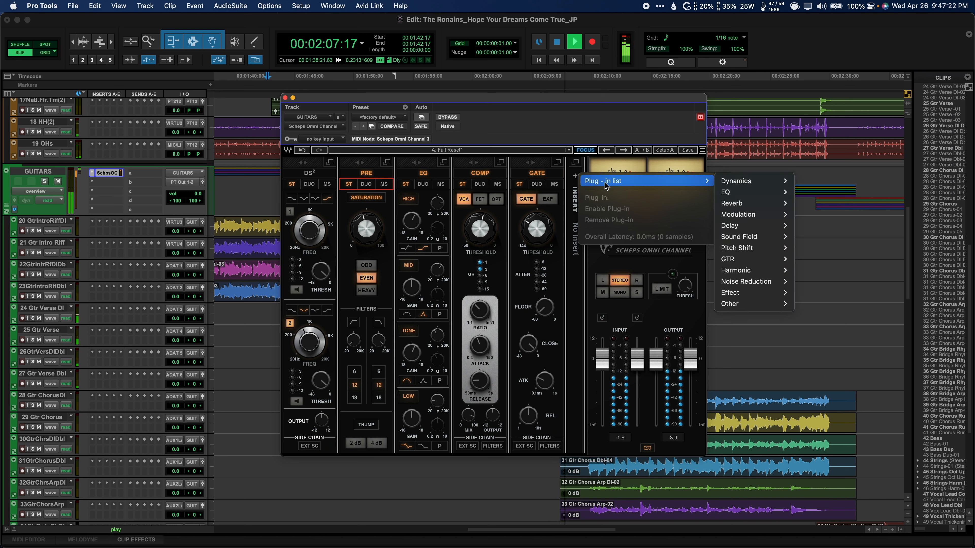
mouse_move(731, 225)
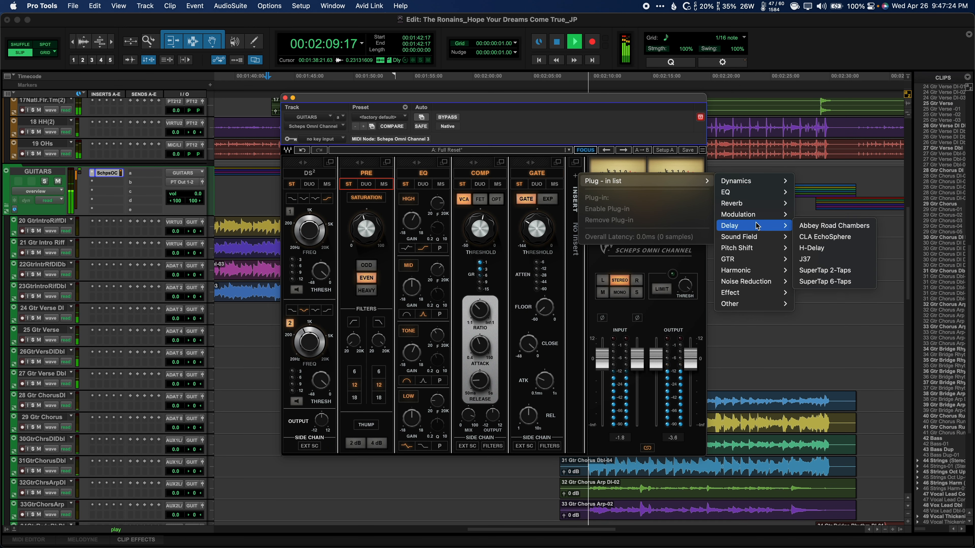
click(823, 238)
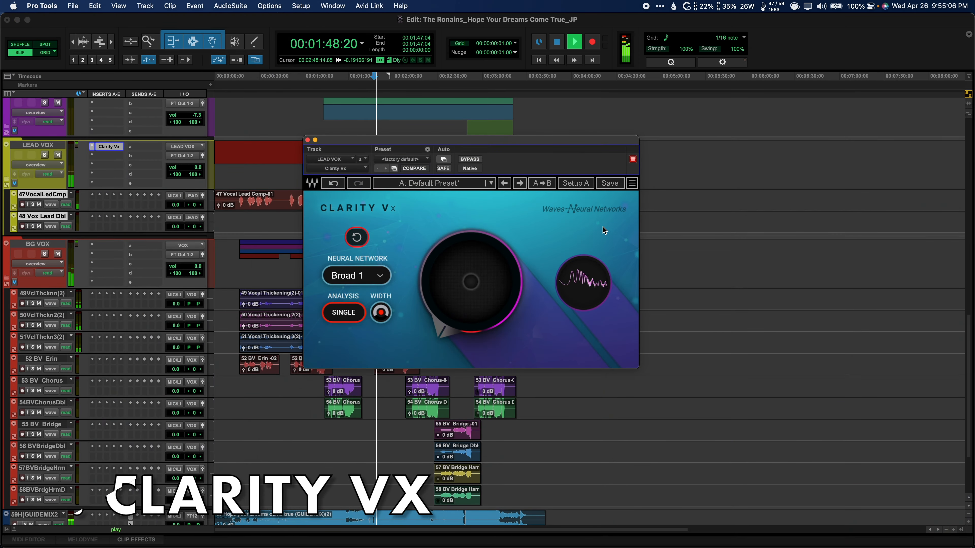
mouse_move(380, 312)
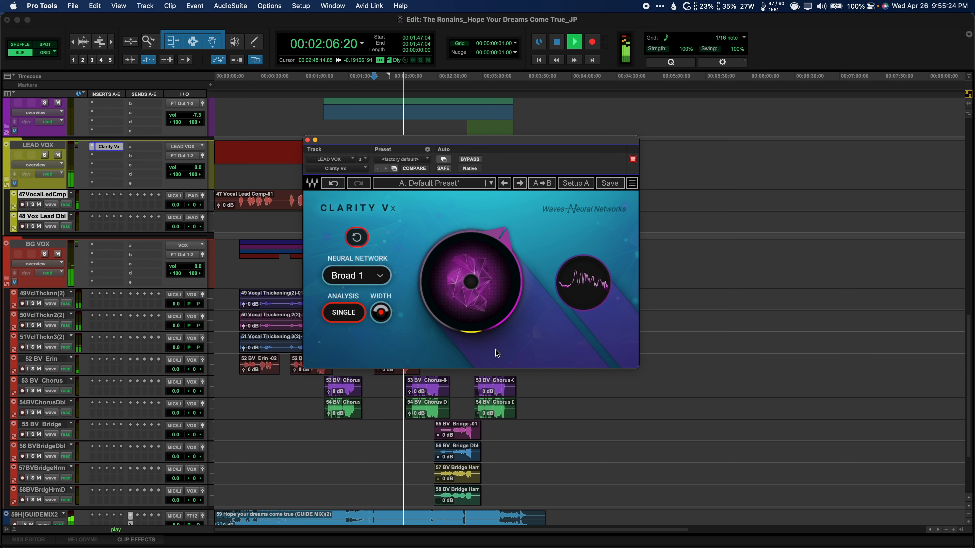
- Switch Clarity Vx to the Broad 2 neural network and toggle Double analysis on and back
click(356, 274)
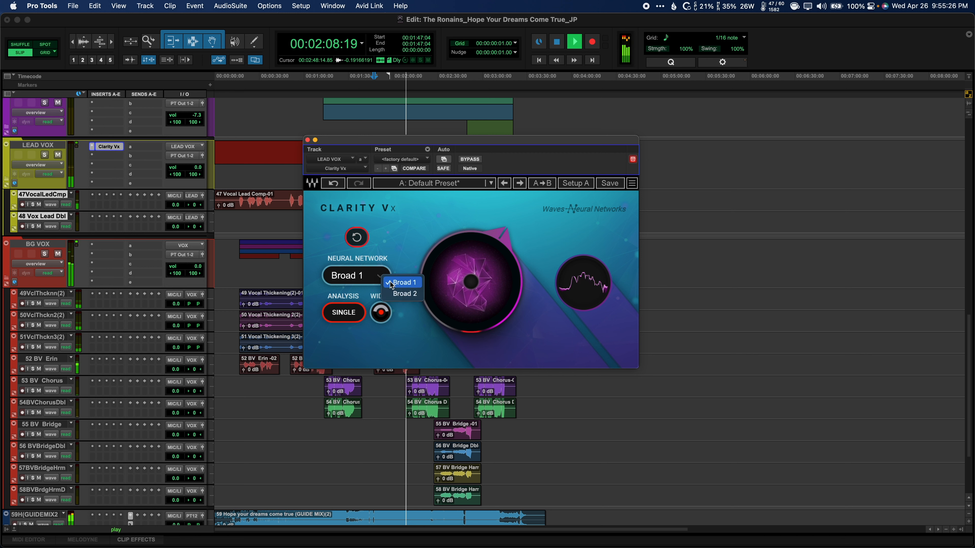
click(404, 294)
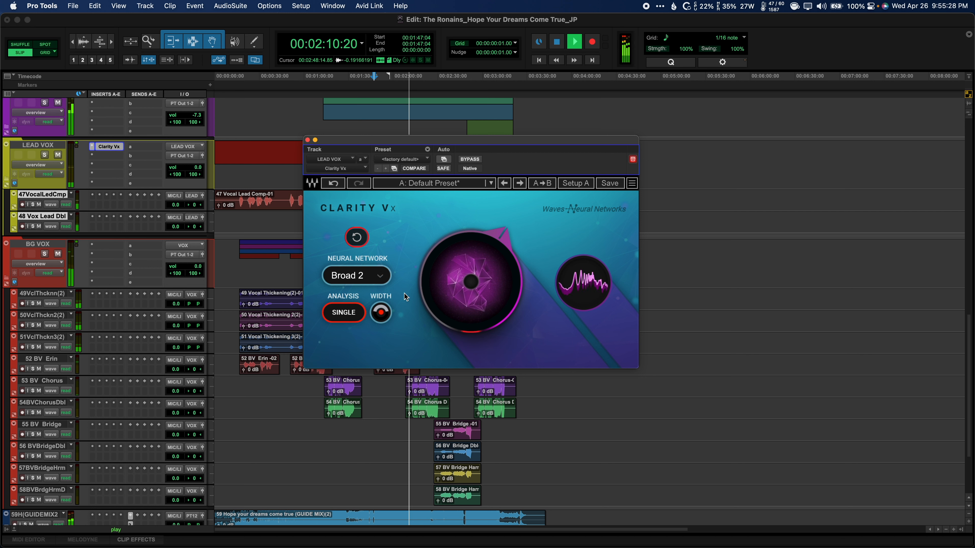
click(343, 312)
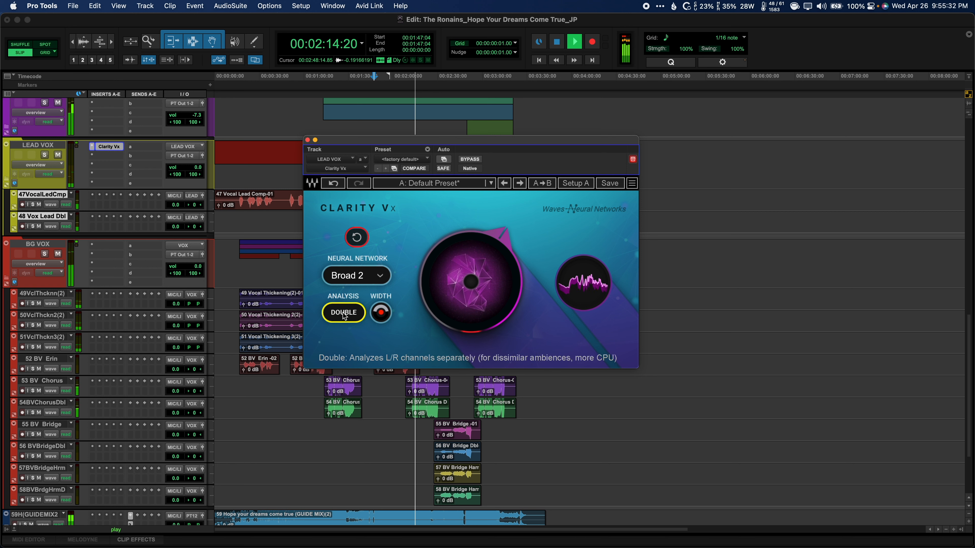
click(343, 312)
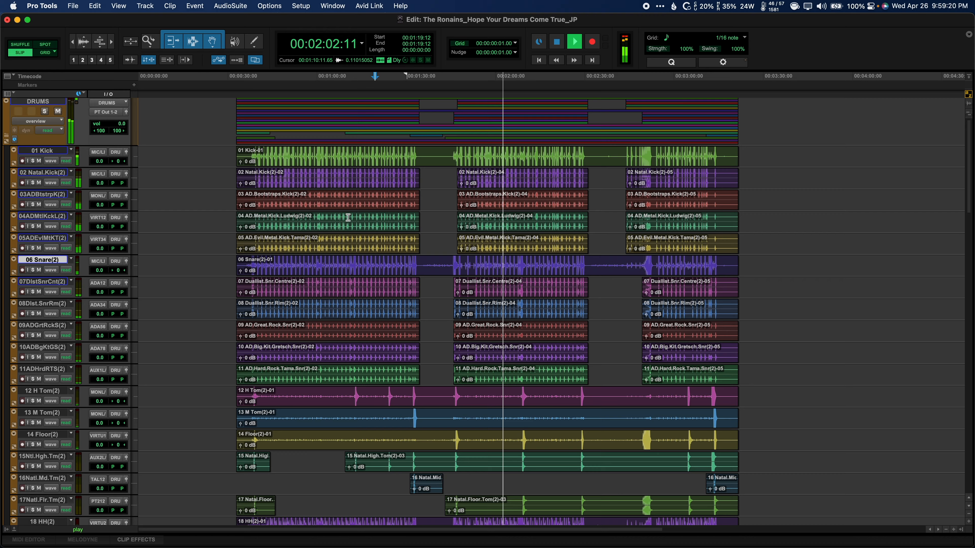
scroll(down, 3)
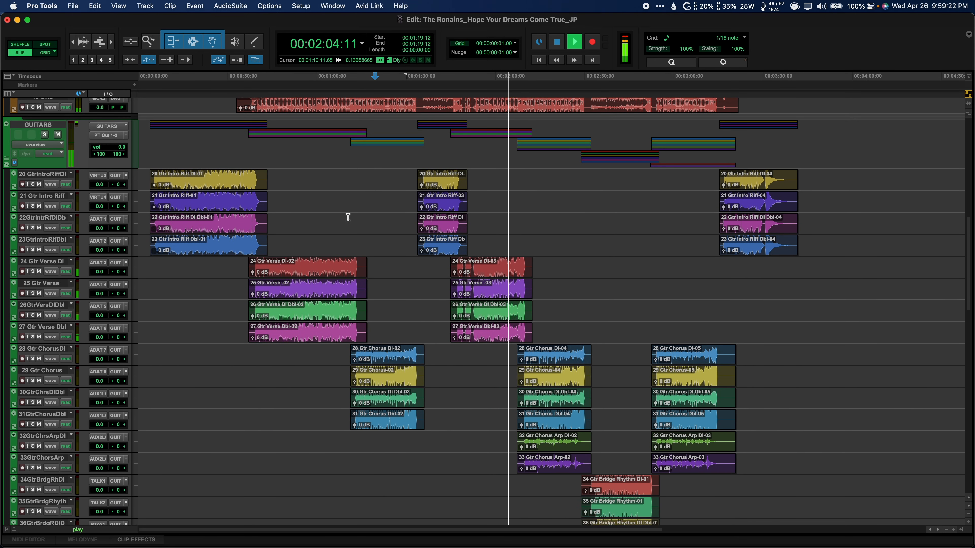
click(573, 42)
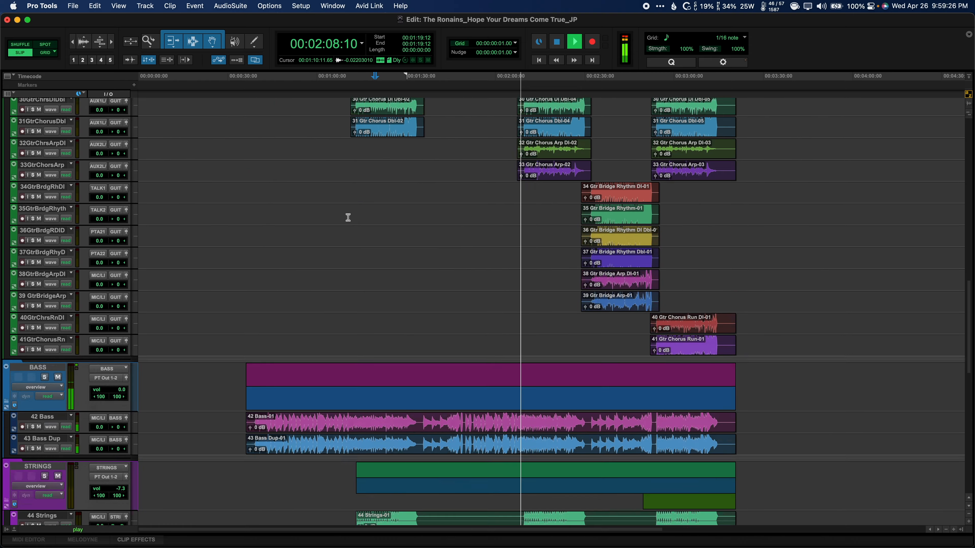
scroll(down, 3)
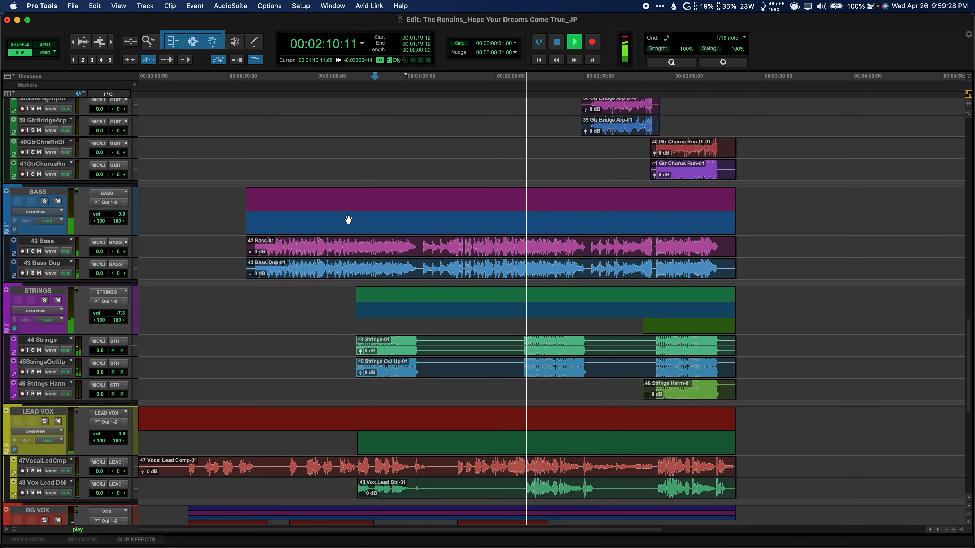